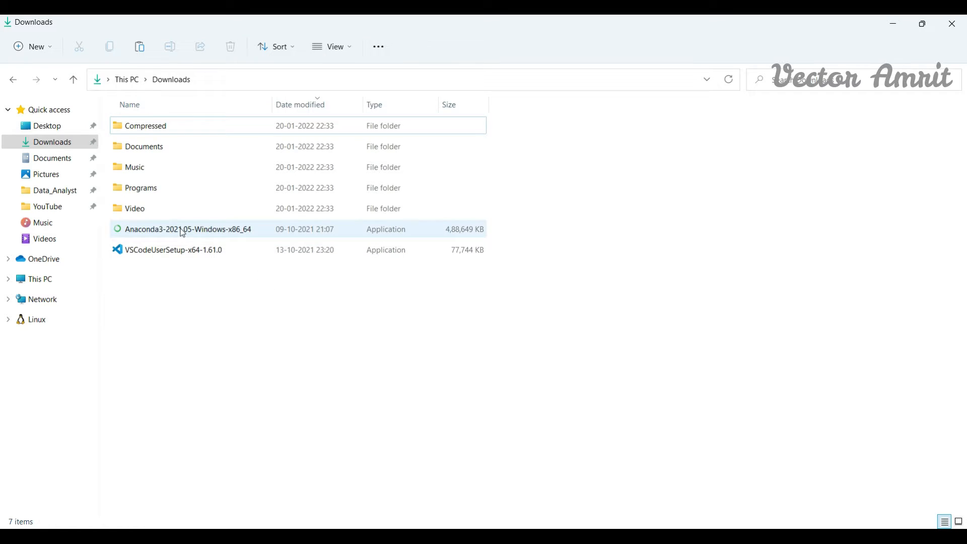
# Install Anaconda3 2021.05 to the default anaconda3 folder, registered as default Python 3.8.
pyautogui.click(181, 230)
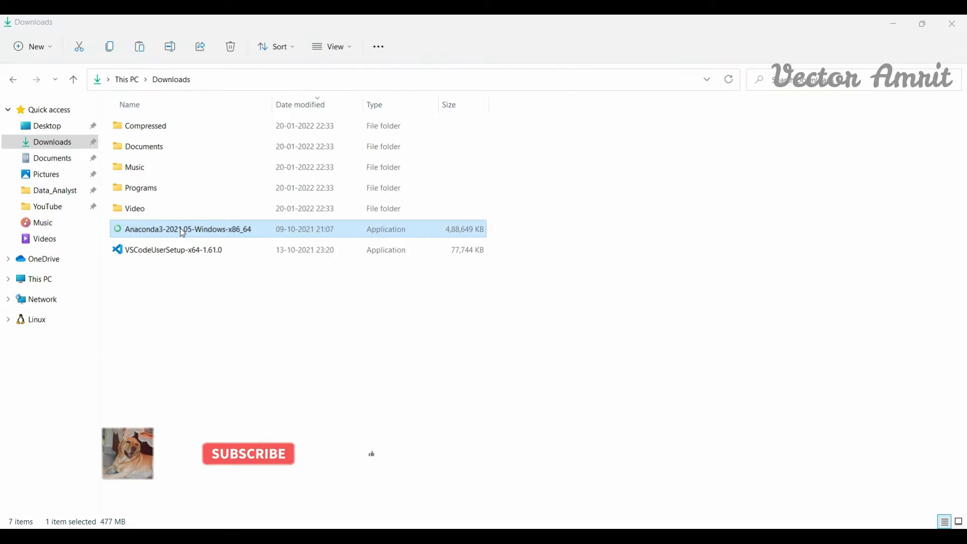
pyautogui.doubleClick(187, 230)
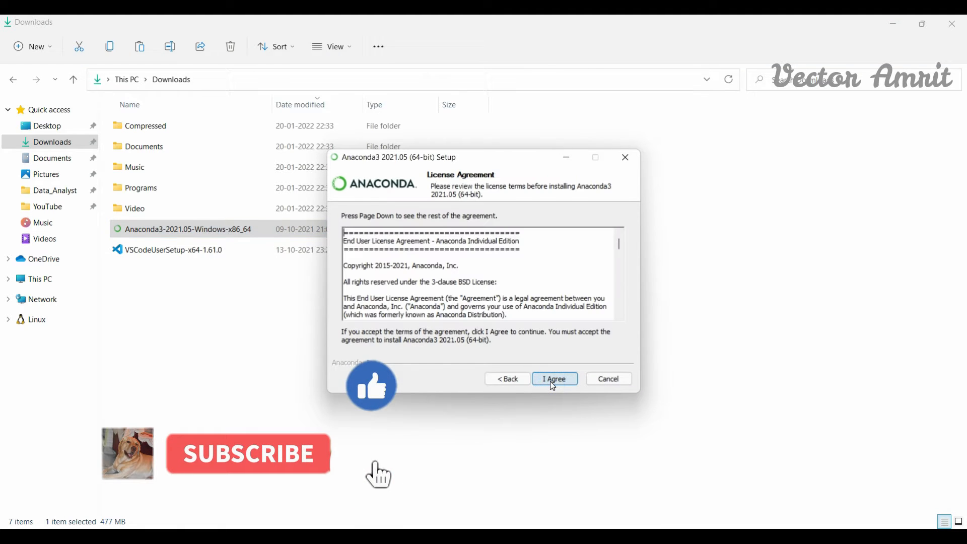
pyautogui.click(554, 378)
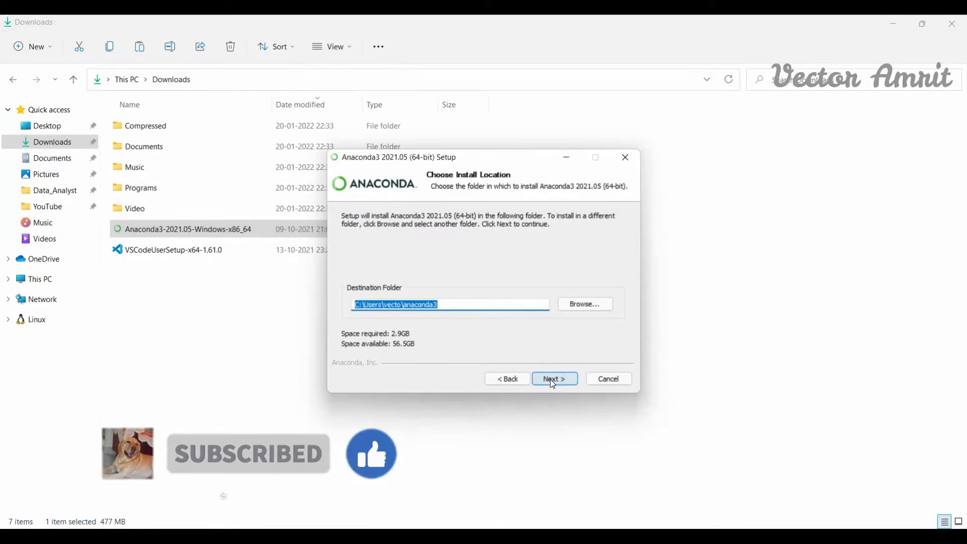
pyautogui.click(553, 378)
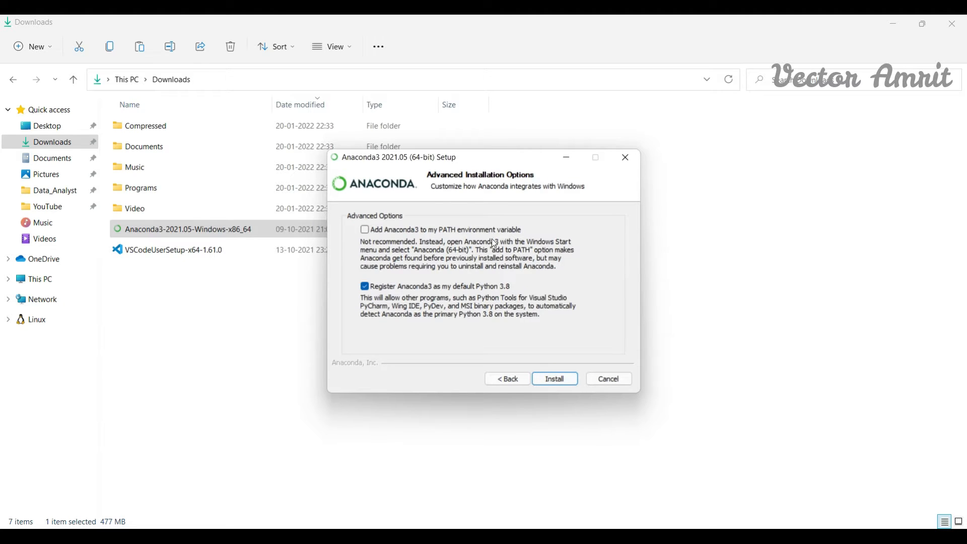
pyautogui.click(554, 378)
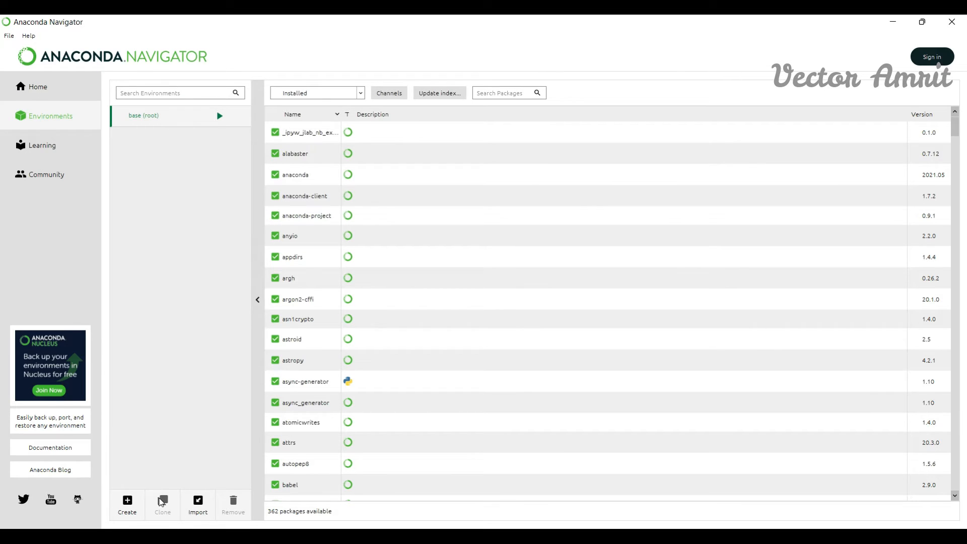
pyautogui.moveTo(168, 517)
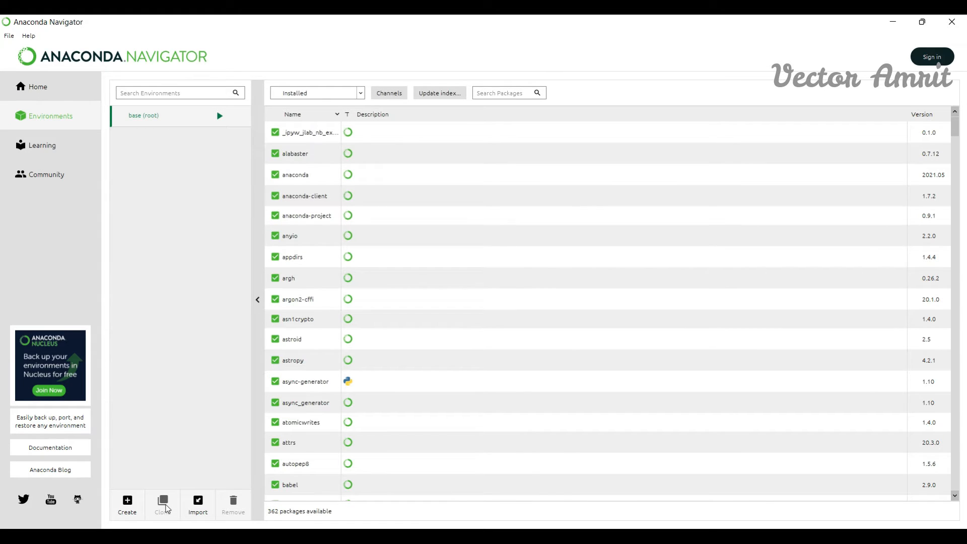
pyautogui.moveTo(181, 155)
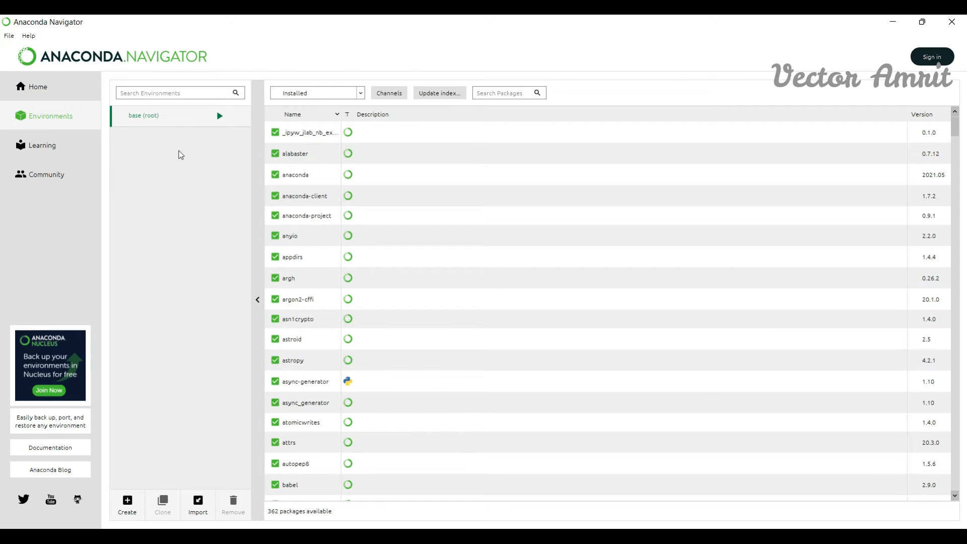
pyautogui.moveTo(207, 385)
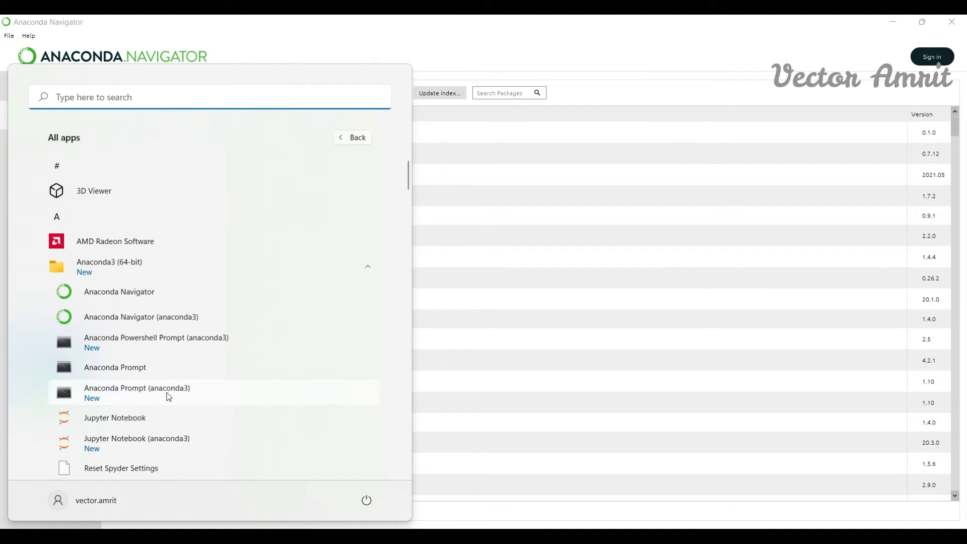
# Launch Anaconda Prompt (anaconda3) from the Start menu at the base environment.
pyautogui.click(136, 388)
pyautogui.write('conda')
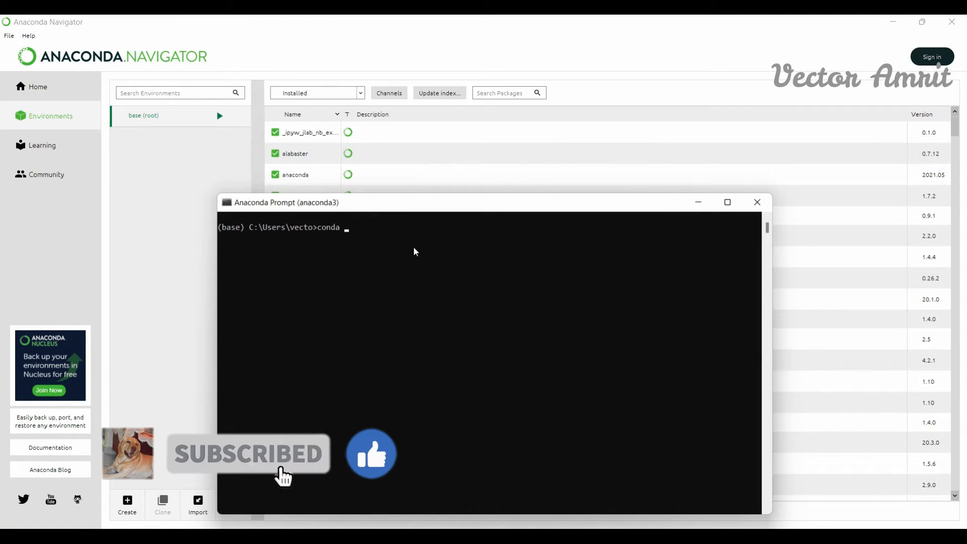
# Run 'conda create --name ansysdpf --clone base' and begin the activate command.
pyautogui.write('create --')
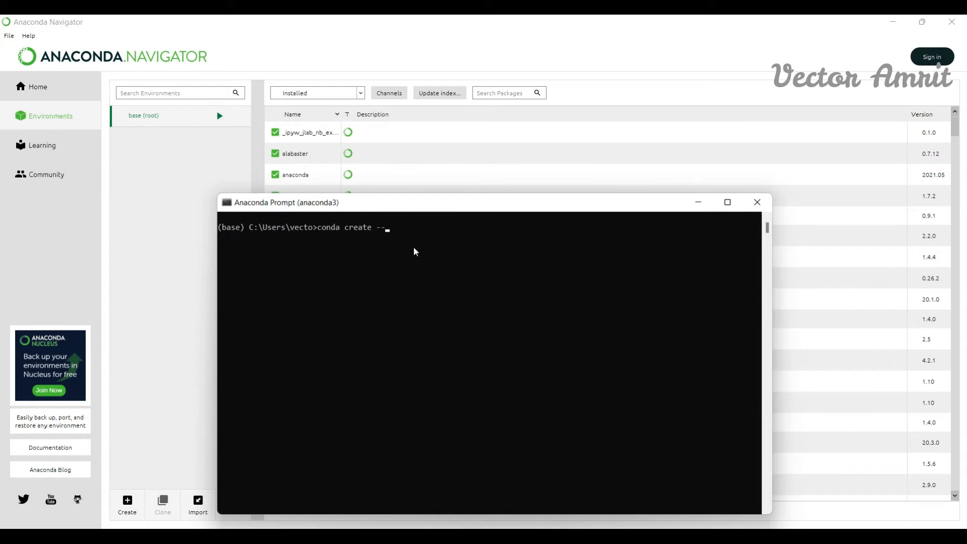
pyautogui.write('name ansys')
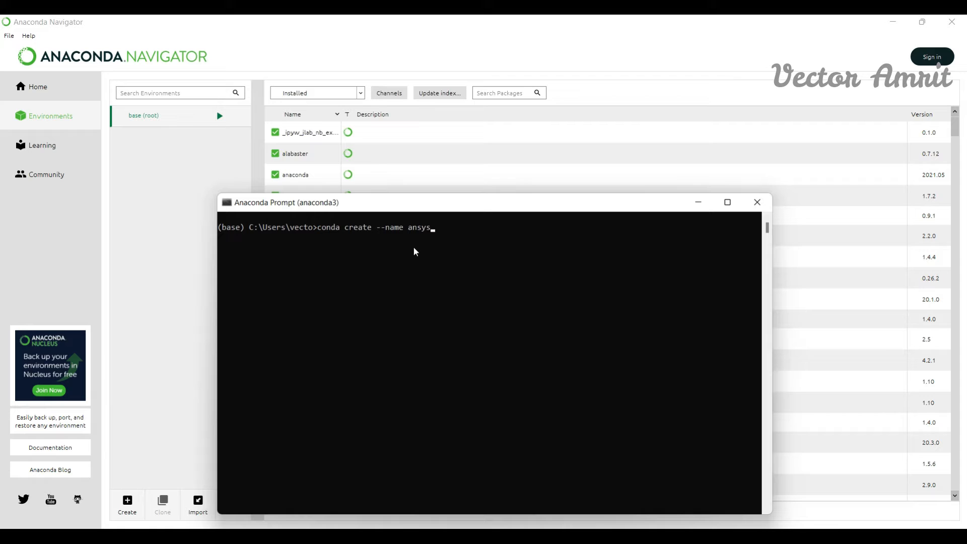
pyautogui.write('dpf')
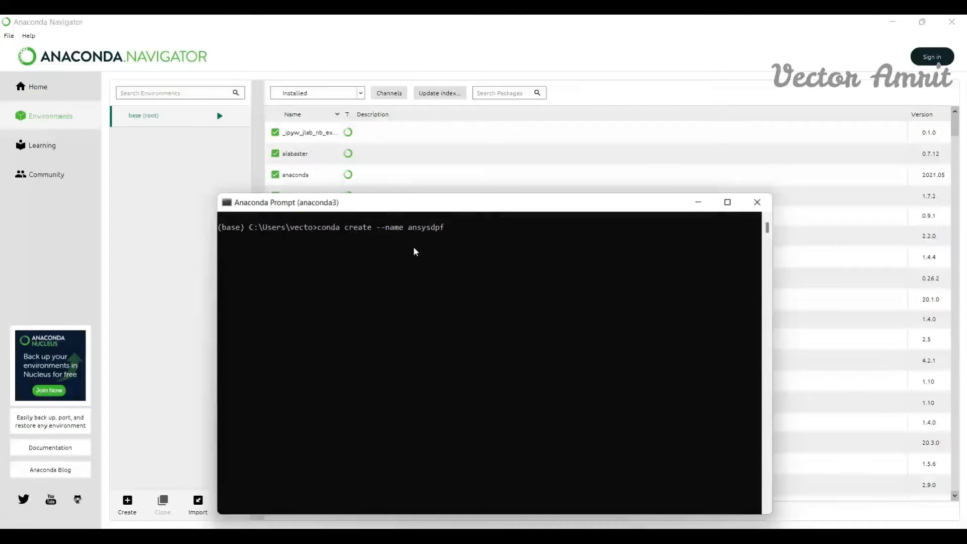
pyautogui.write('--clone base')
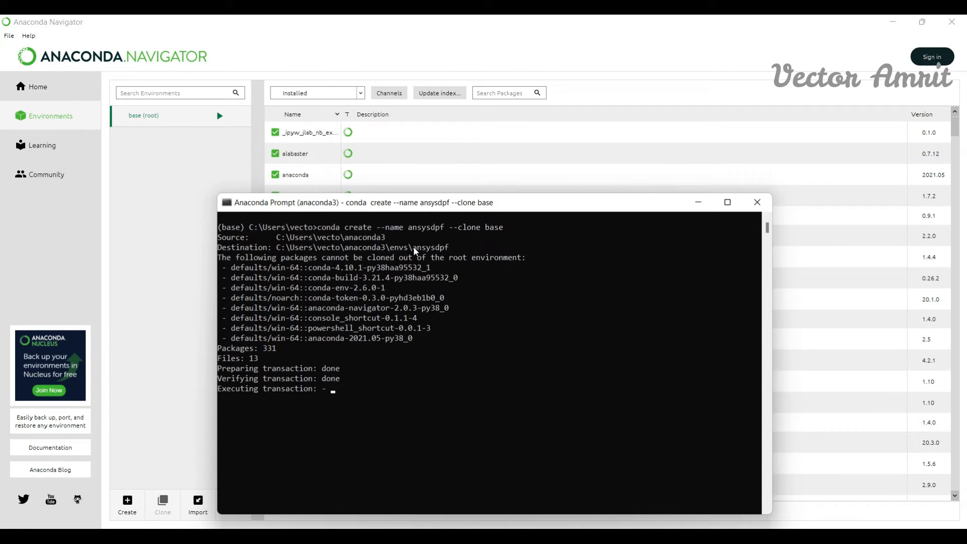
pyautogui.write('activate')
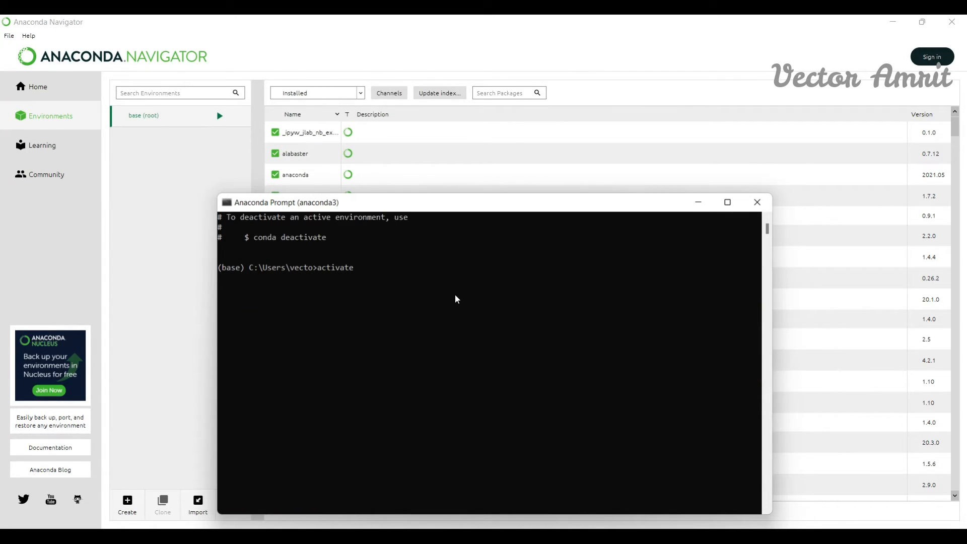
# Activate the ansysdpf environment and begin a pip install command.
pyautogui.write('ansys')
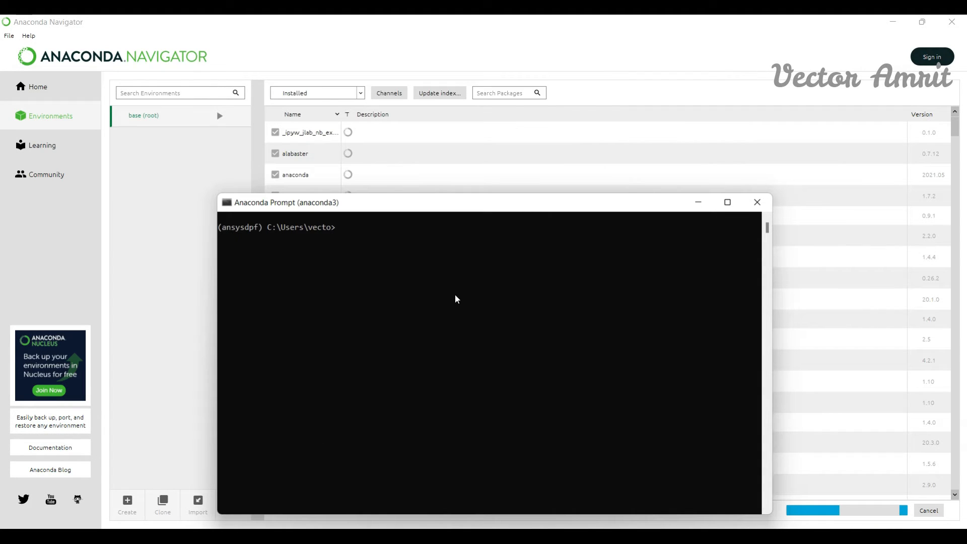
pyautogui.write('pip install a')
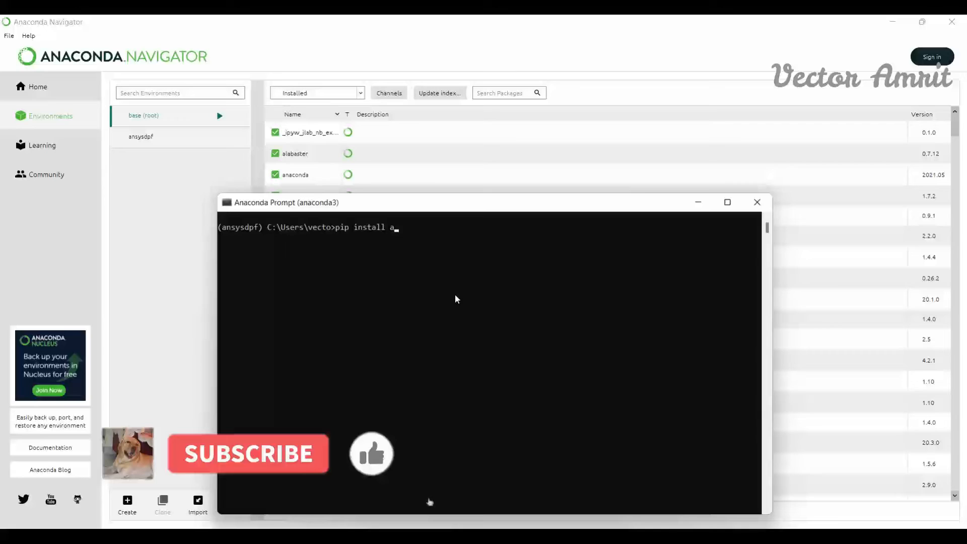
# Run 'pip install ansys-dpf-core' to install version 0.3.4 with dependencies into ansysdpf.
pyautogui.write('nsys-')
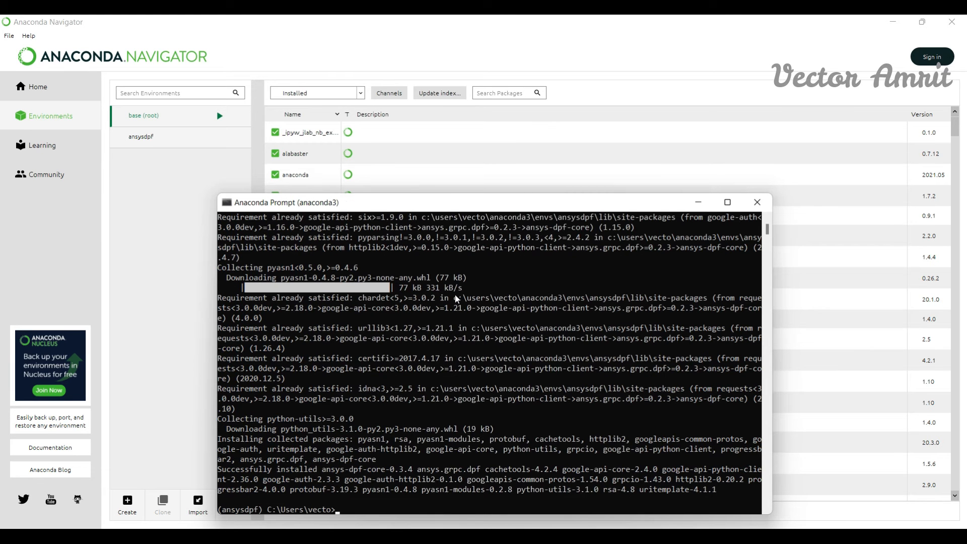
pyautogui.write('c')
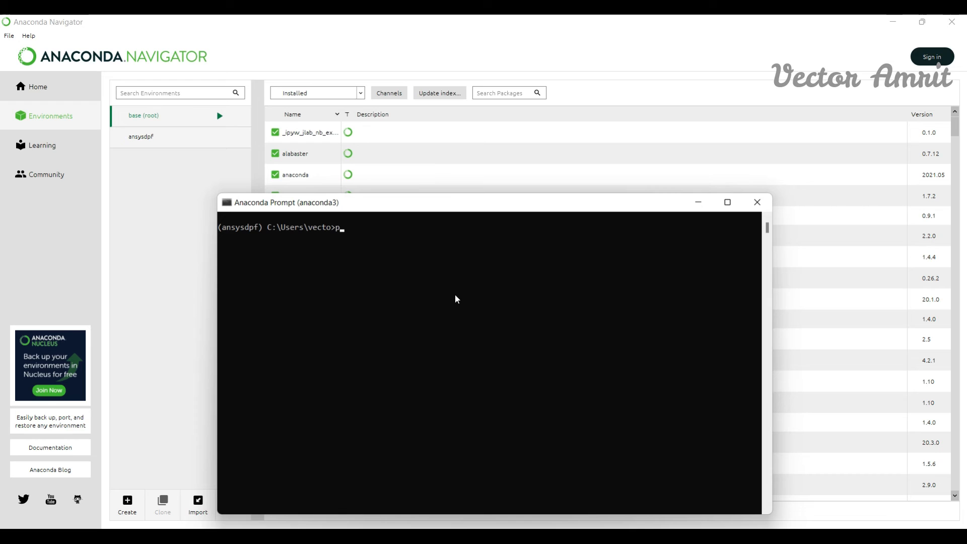
# Run 'pip install ansys-dpf-post' in the ansysdpf environment.
pyautogui.write('ip install')
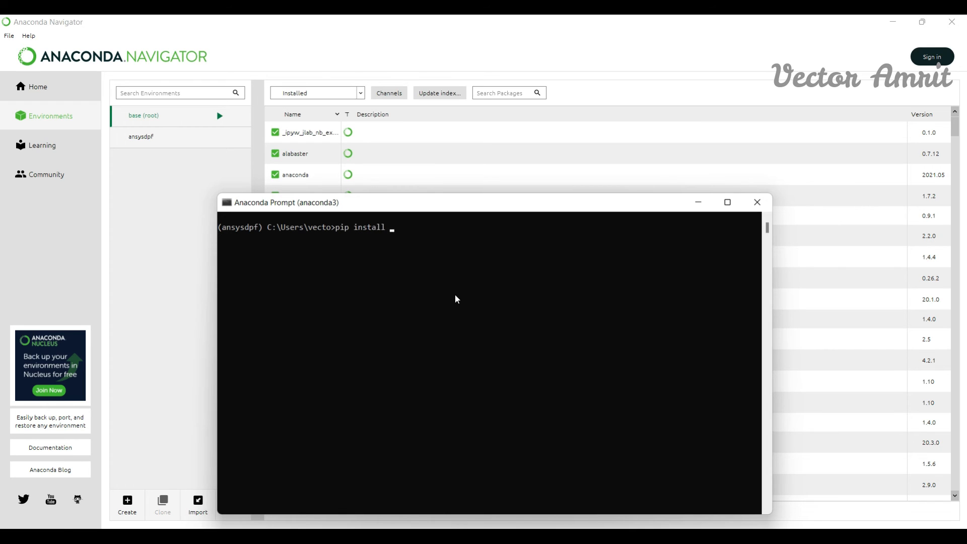
pyautogui.write('ansys')
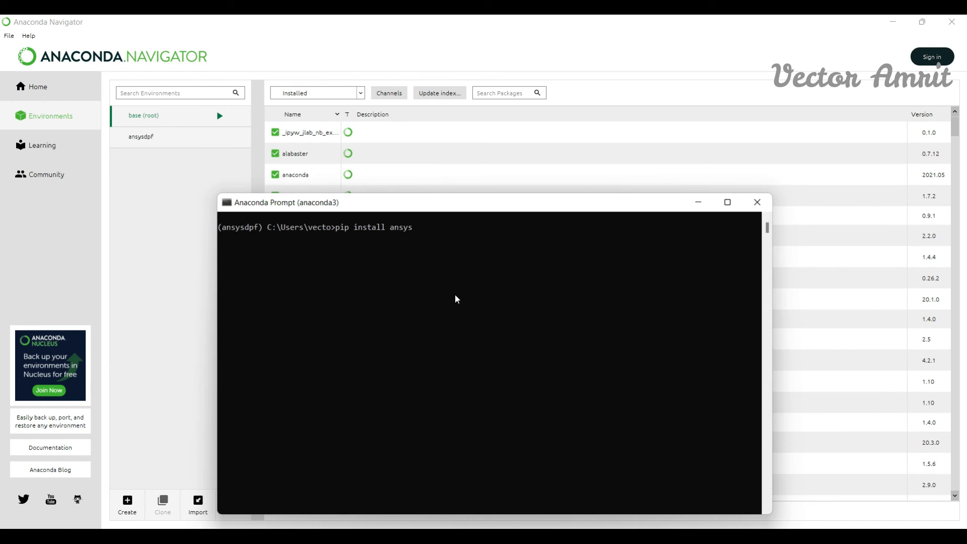
pyautogui.write('-dpf-p')
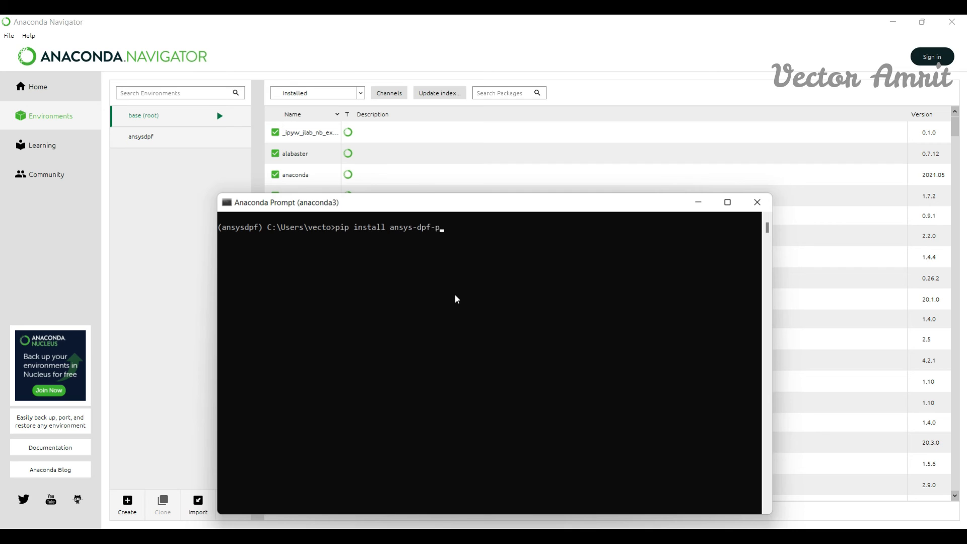
pyautogui.press('Enter')
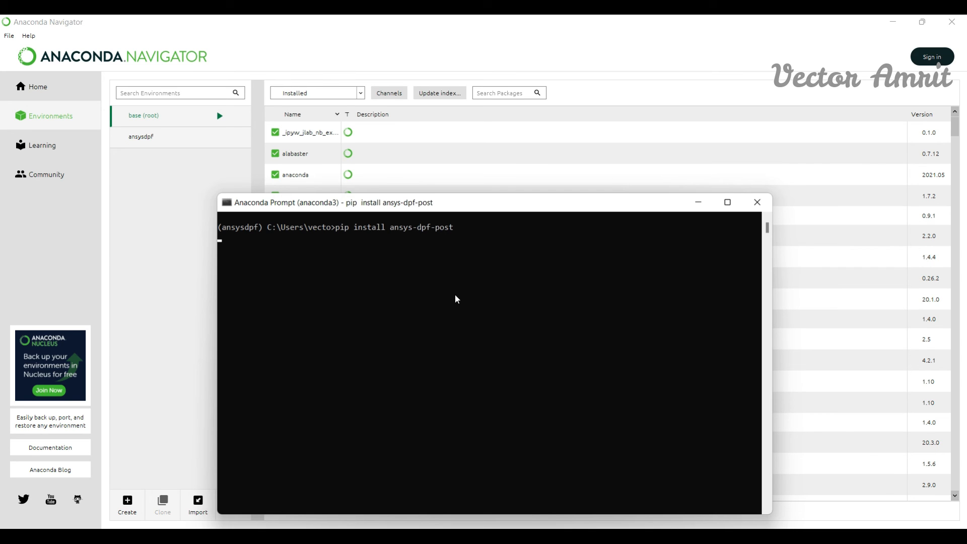